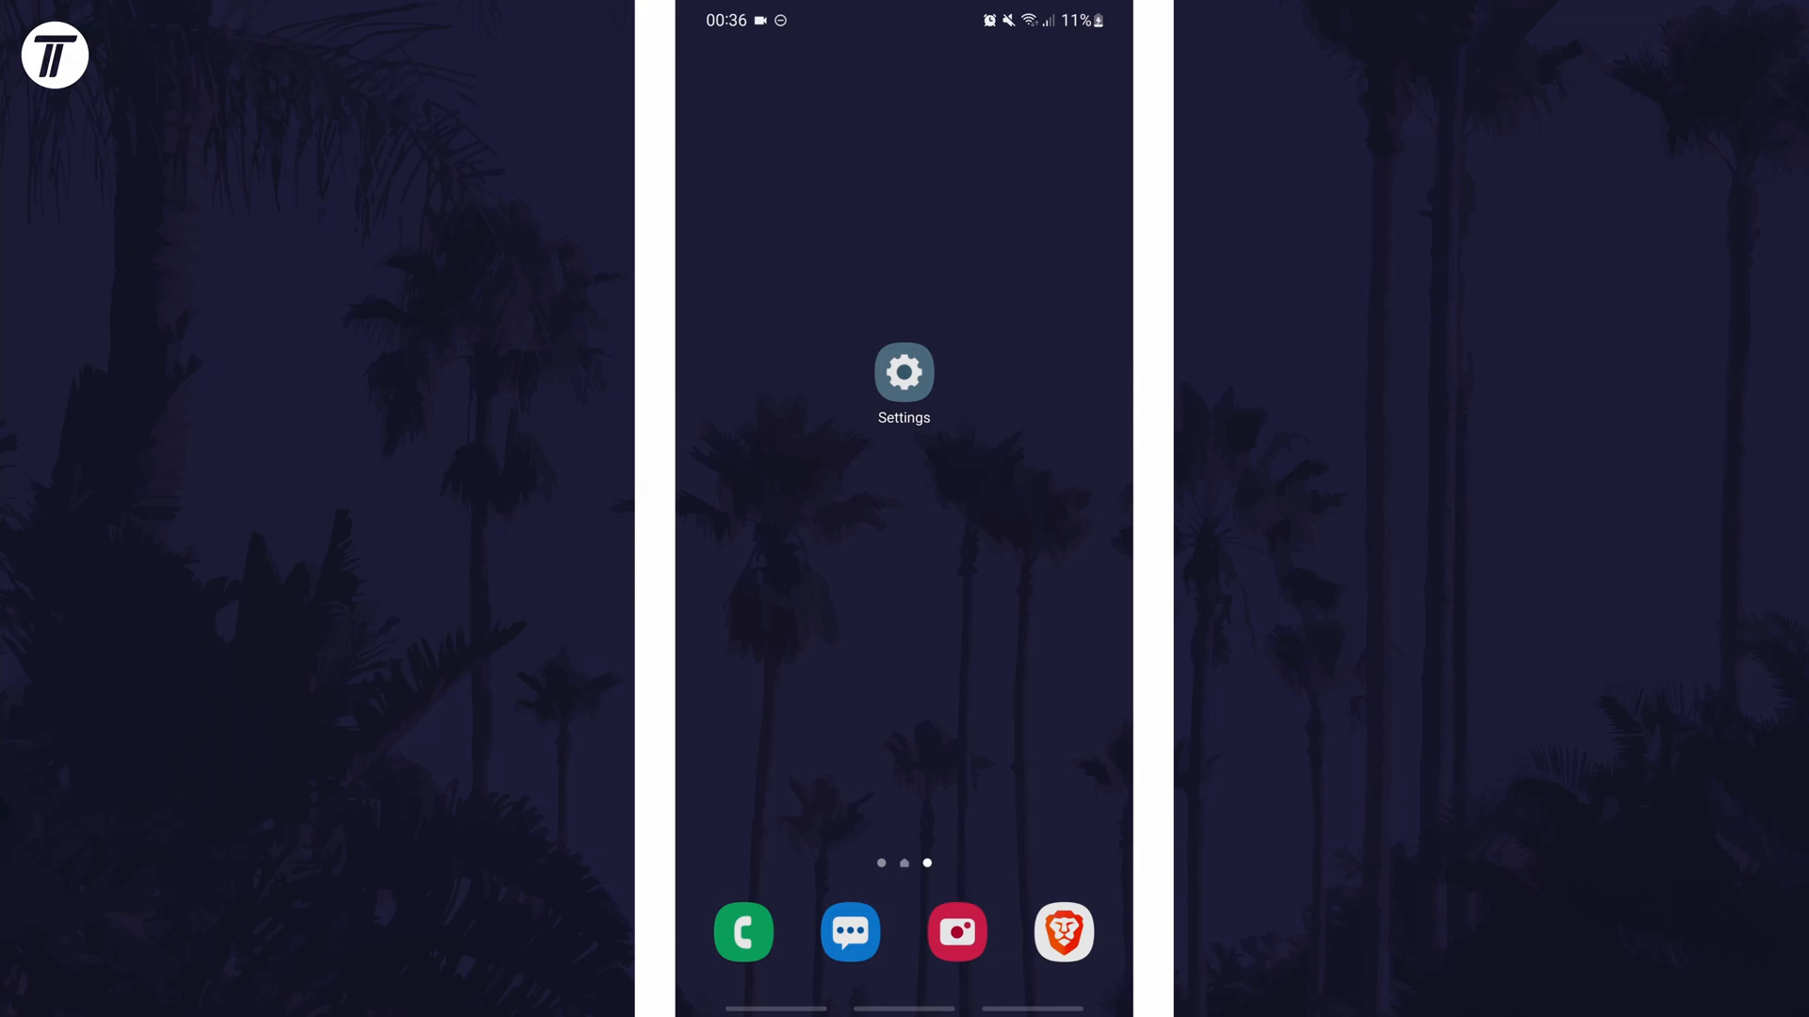
- Navigate from Settings through Lock screen and Shortcuts to the Left shortcut page
left_click(903, 371)
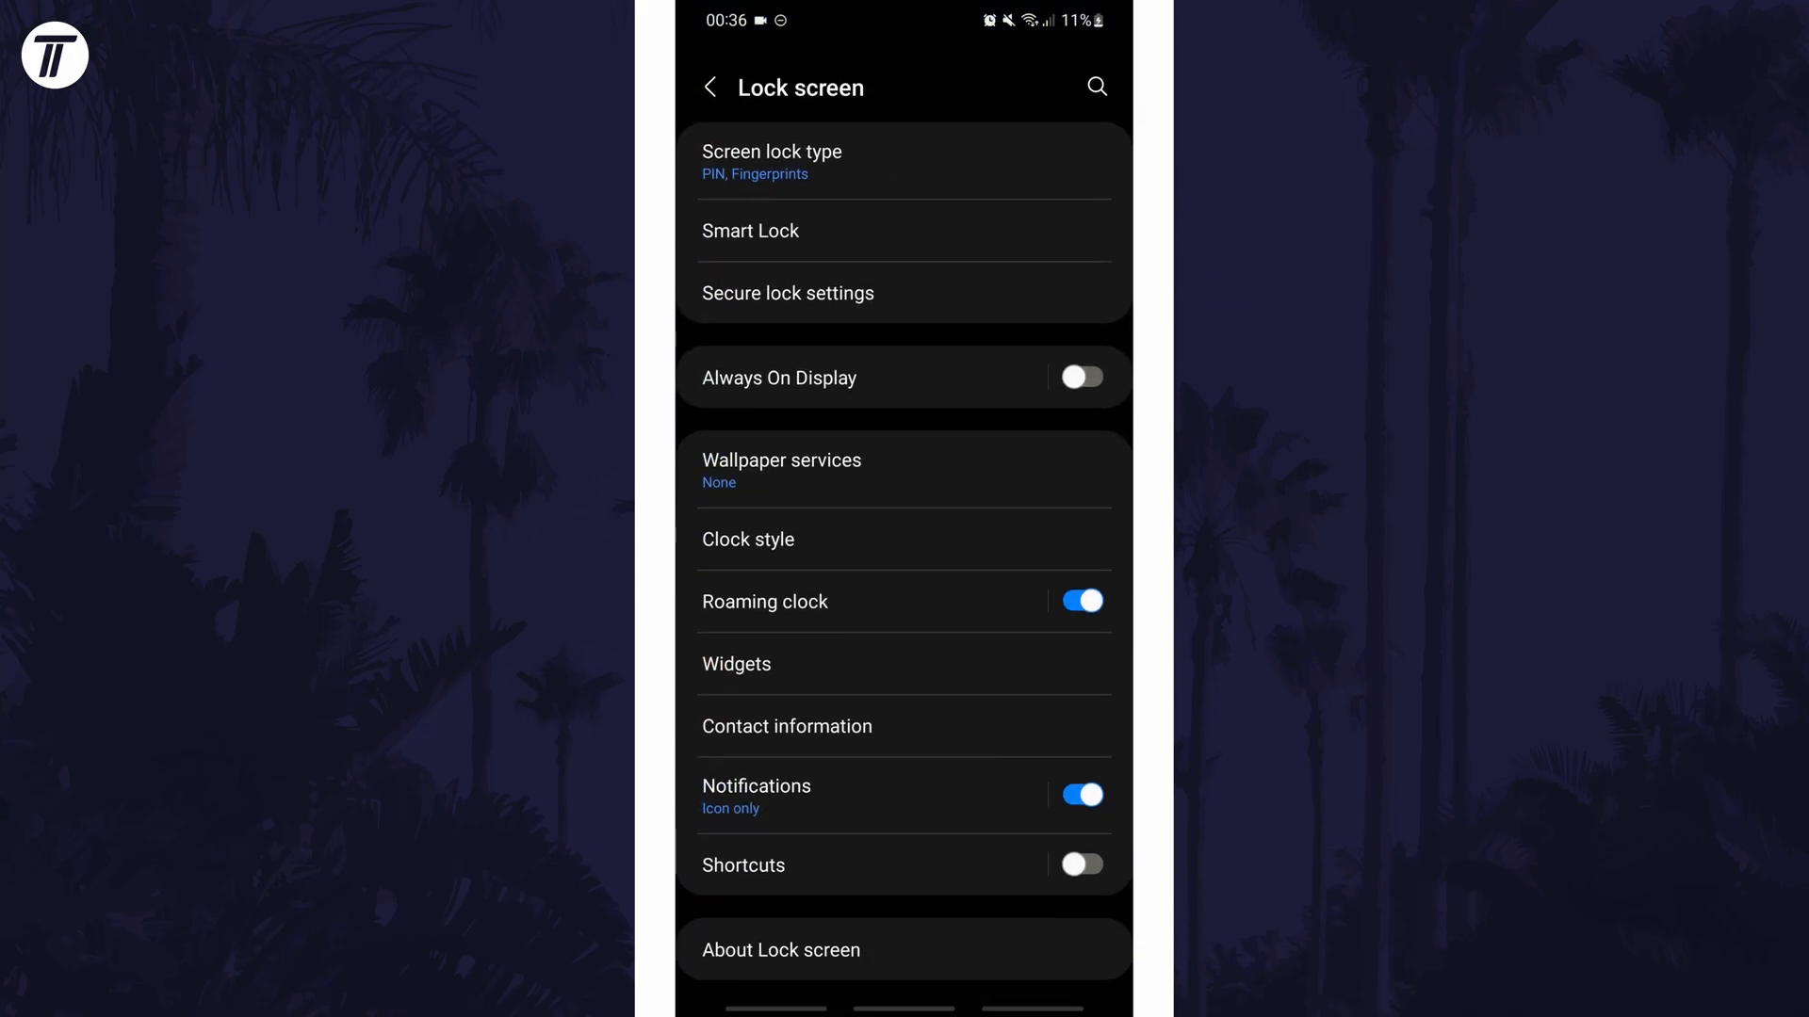
scroll("down", 3)
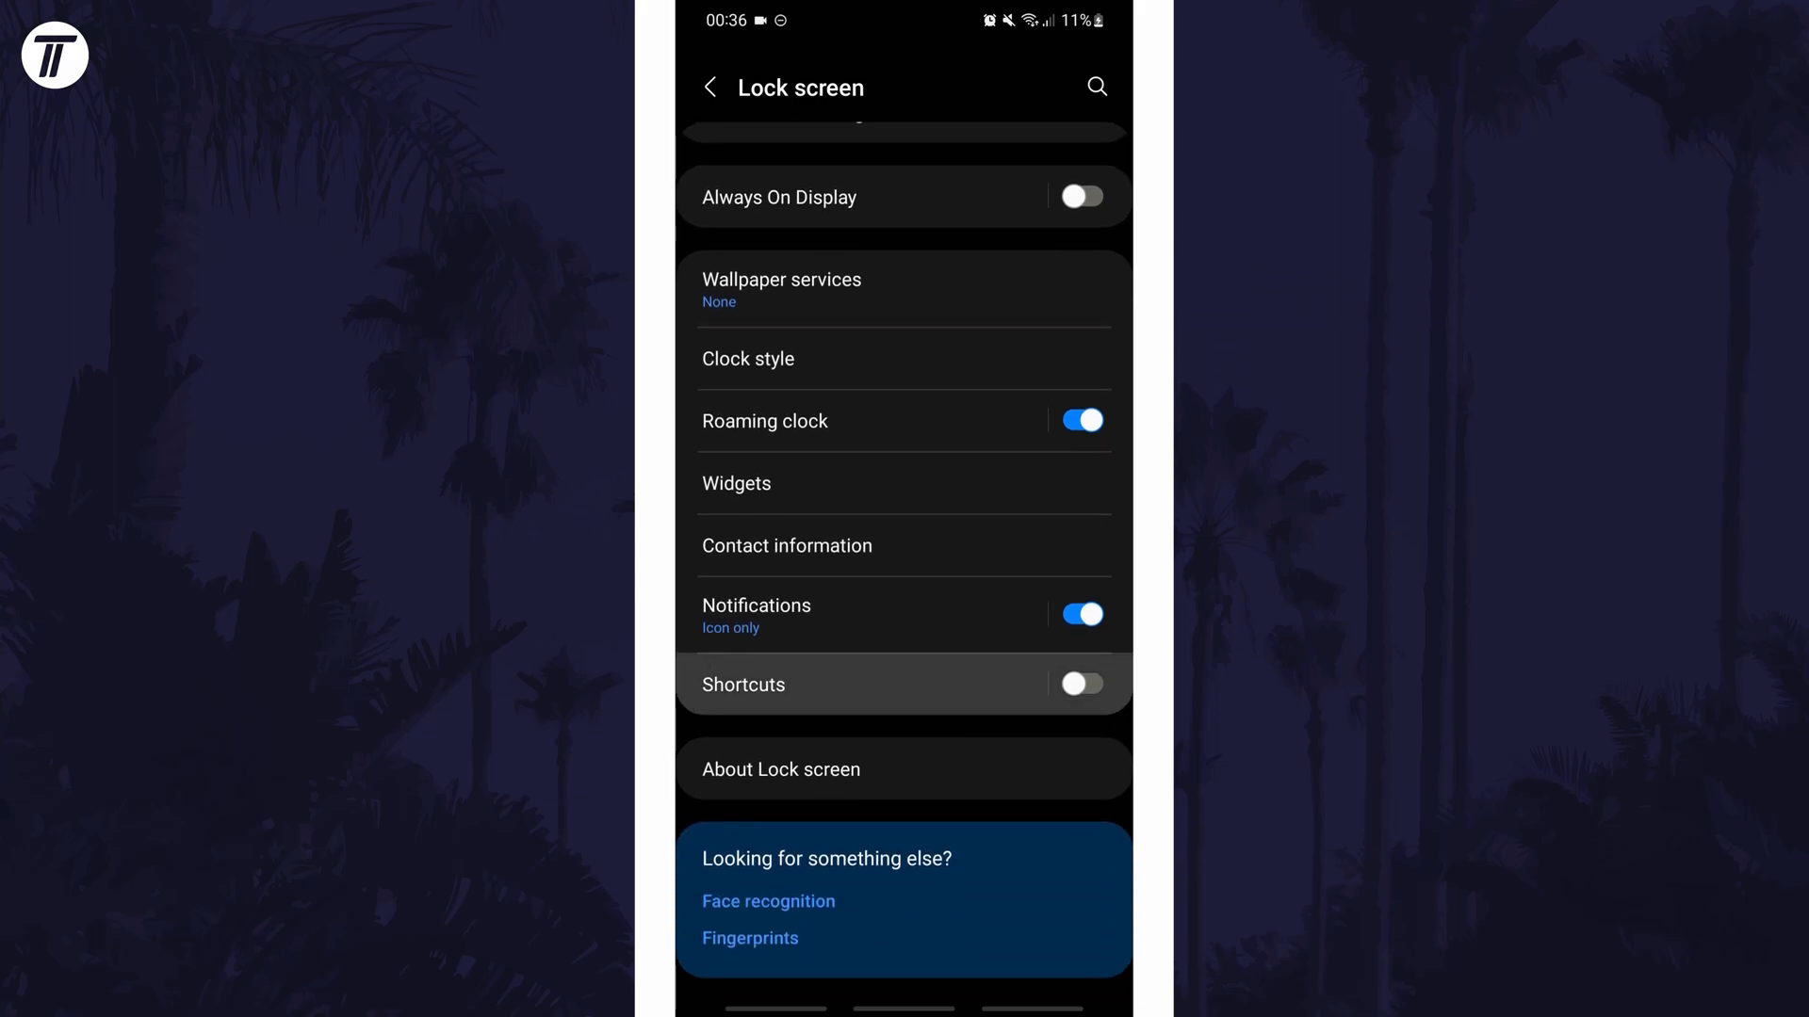
left_click(743, 684)
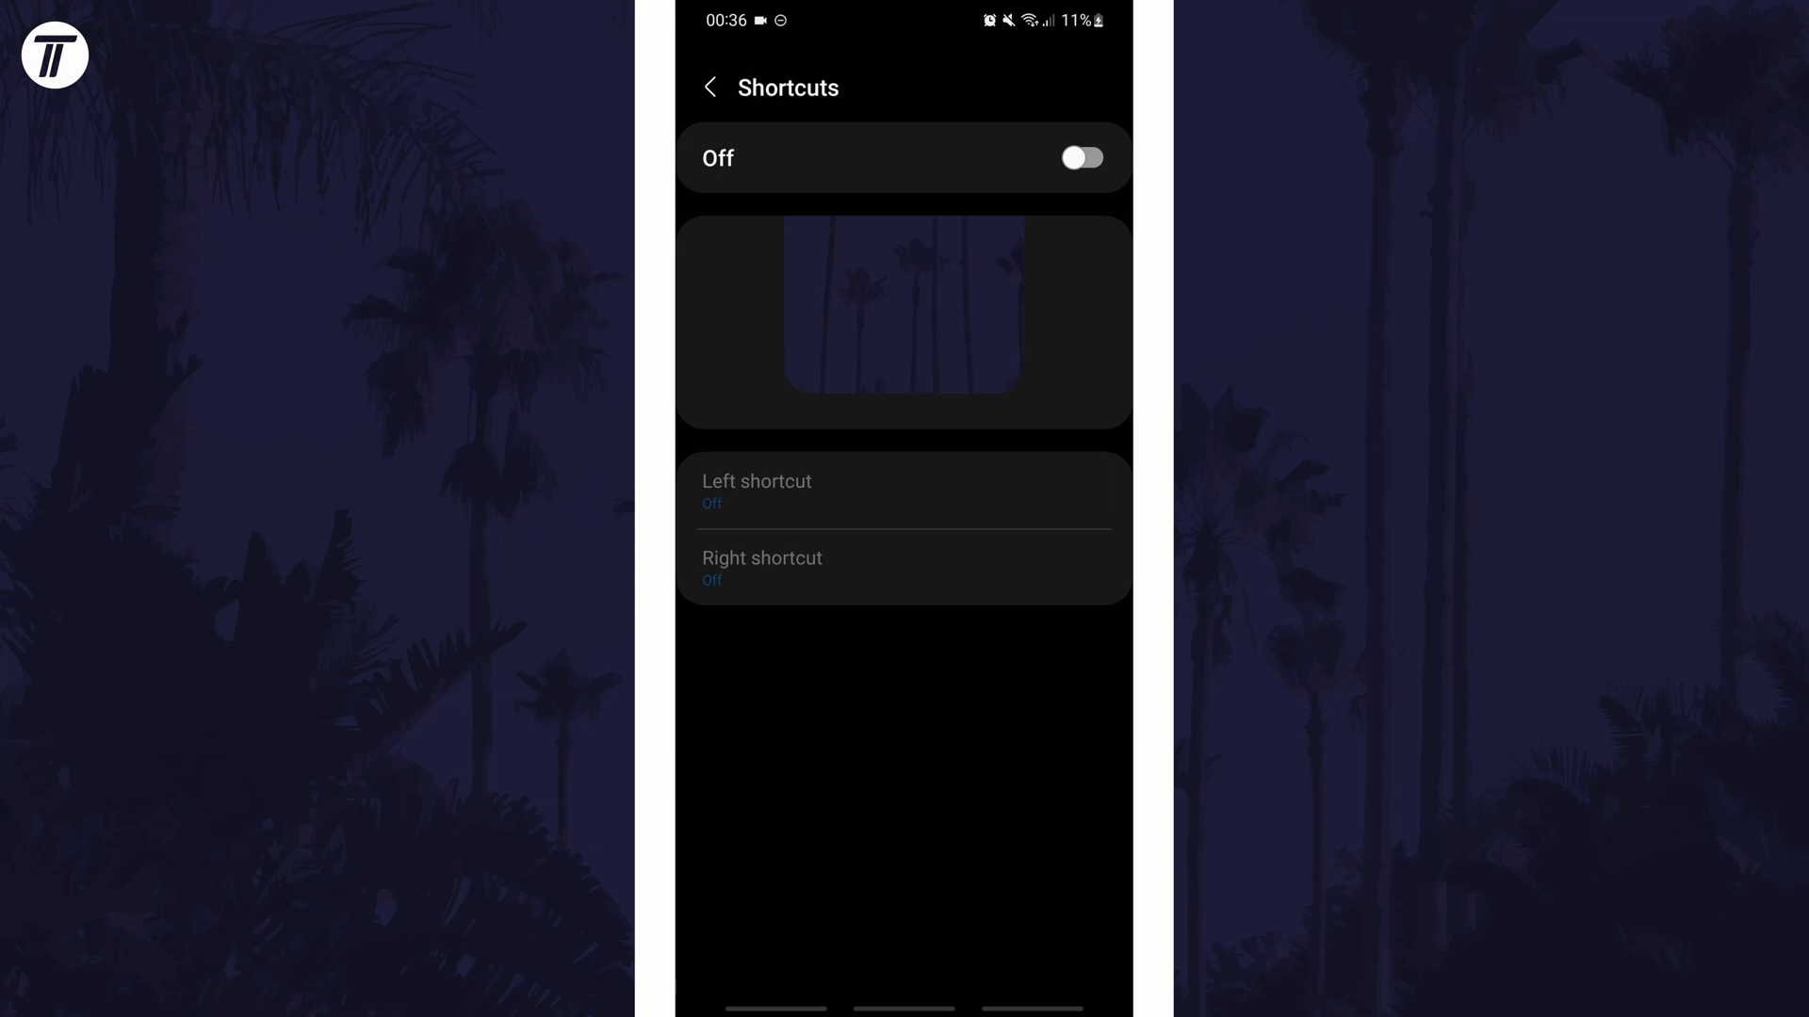
left_click(1080, 159)
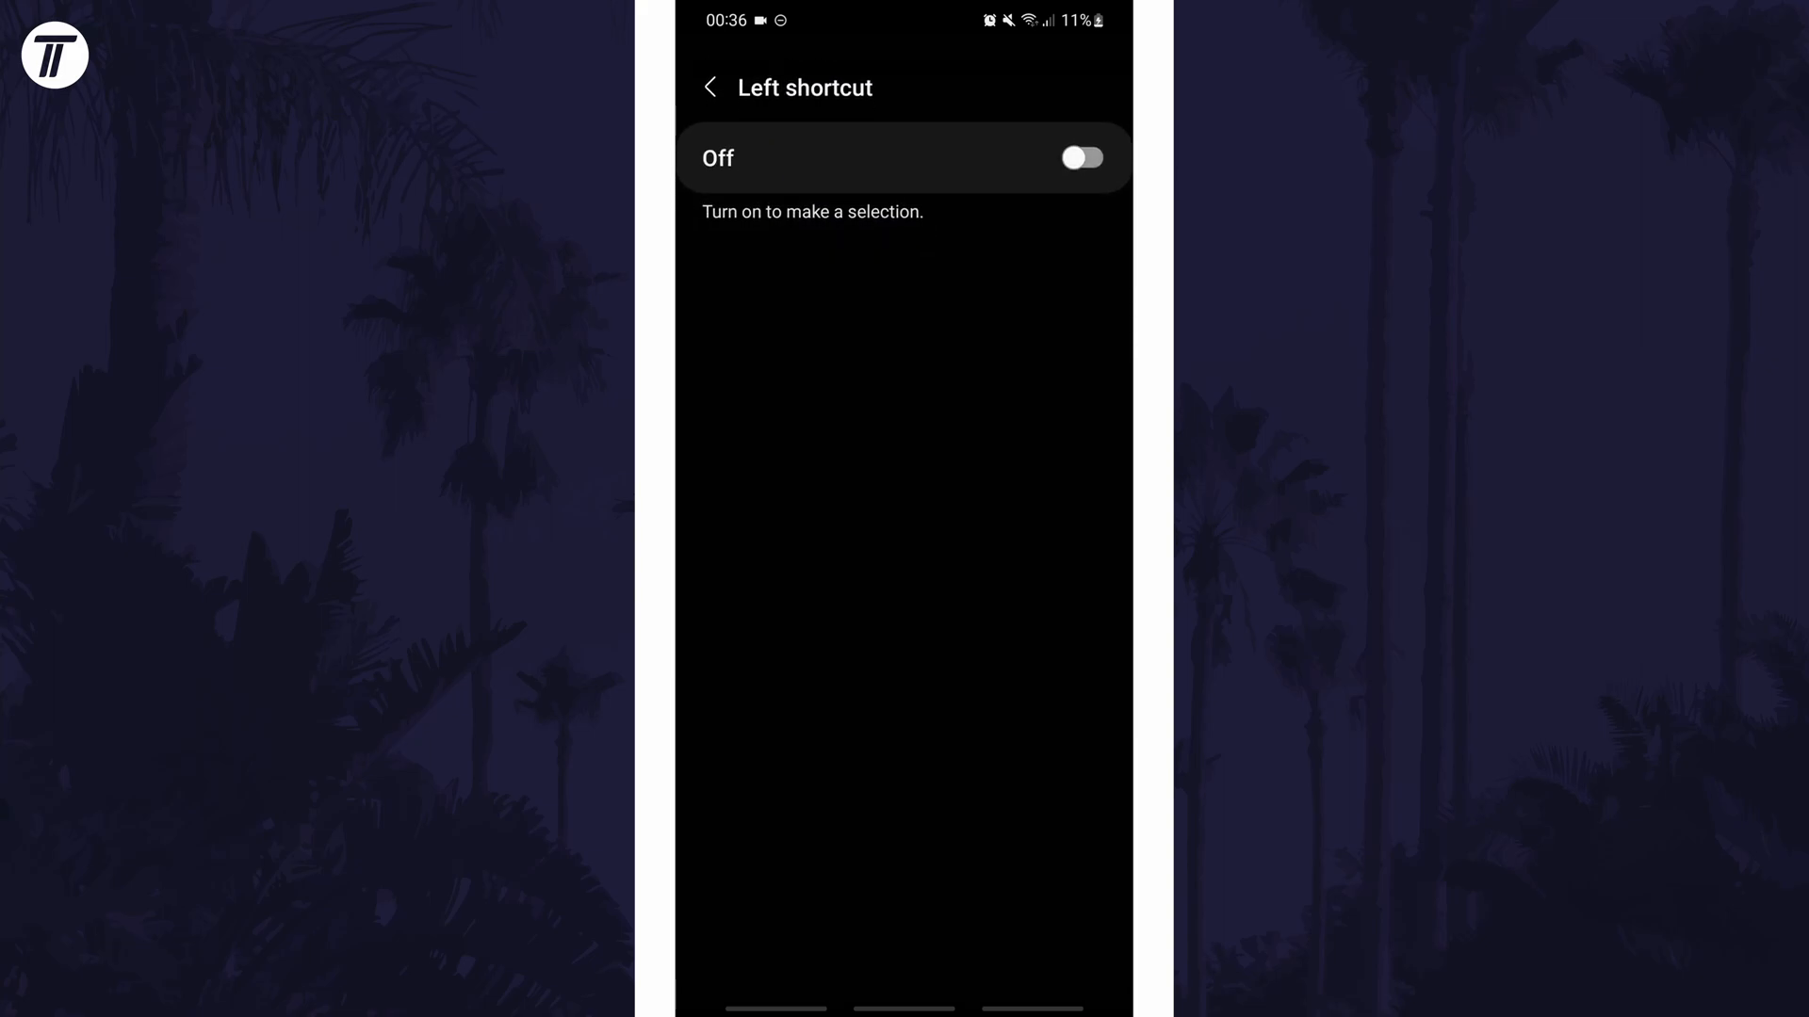
- Switch the Left shortcut toggle from Off to On
left_click(1080, 158)
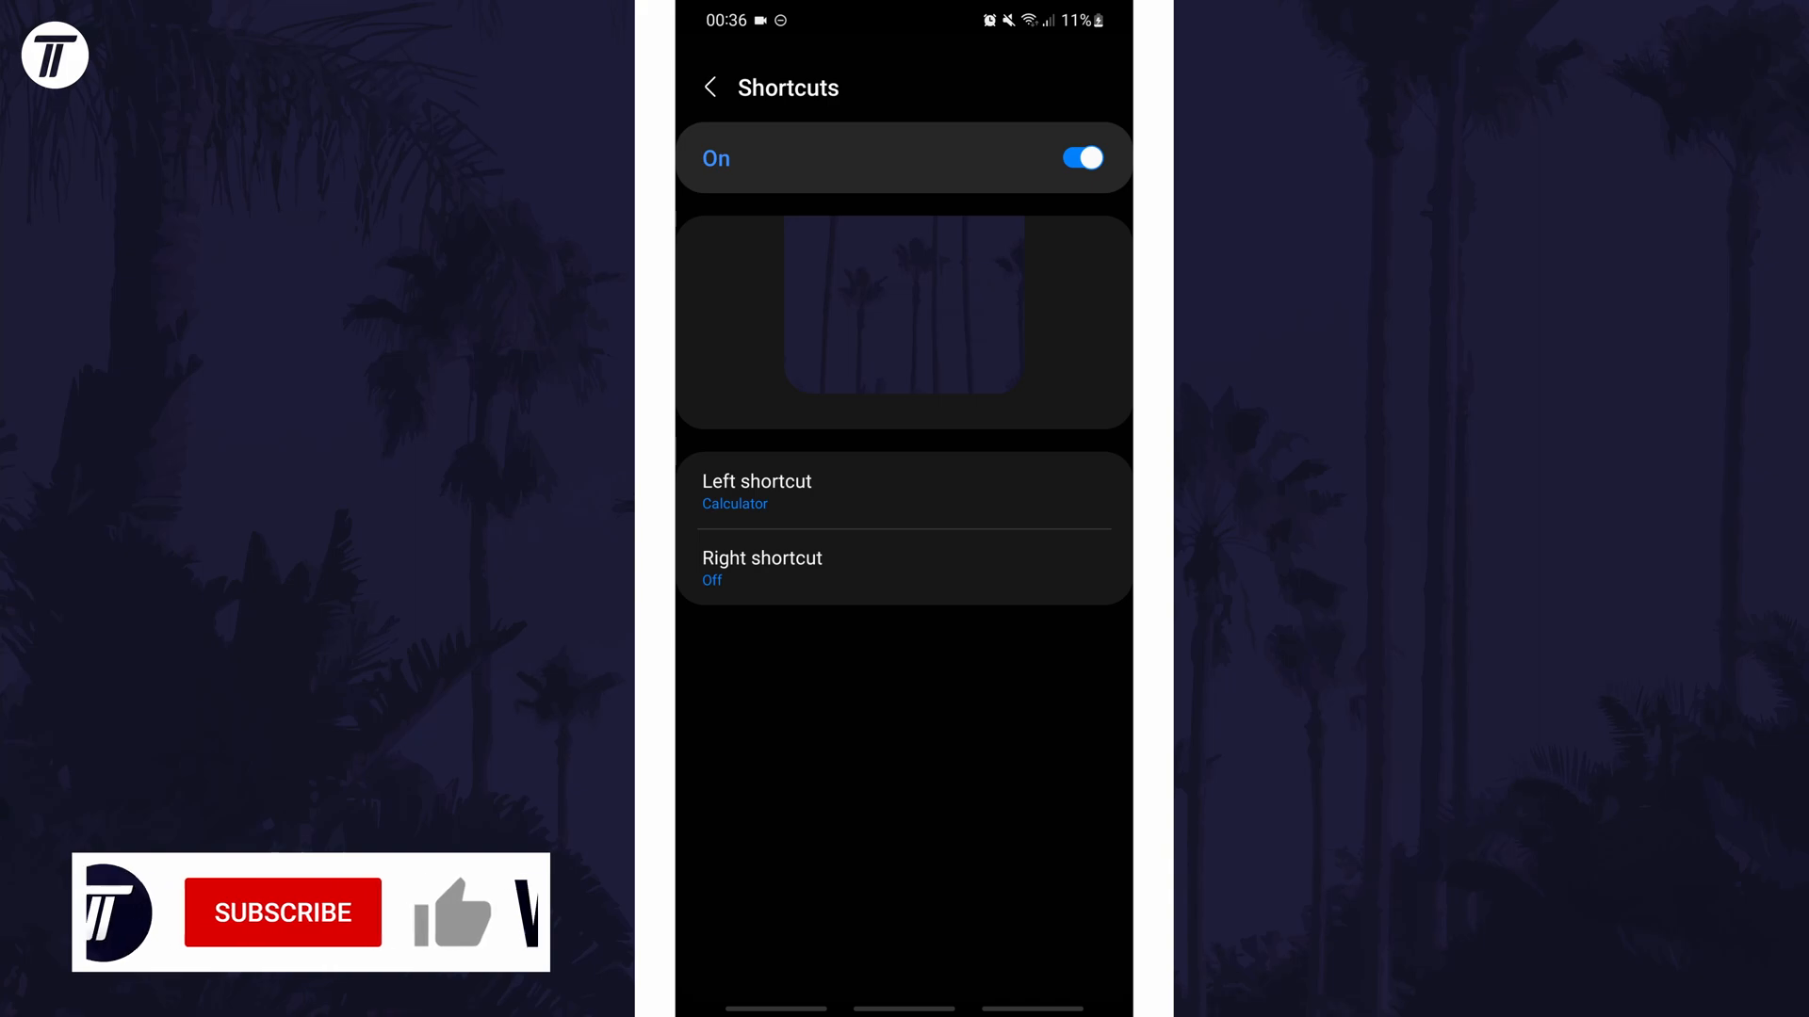
- Confirm Calculator stays the left shortcut with shortcuts on and the right one off
left_click(283, 913)
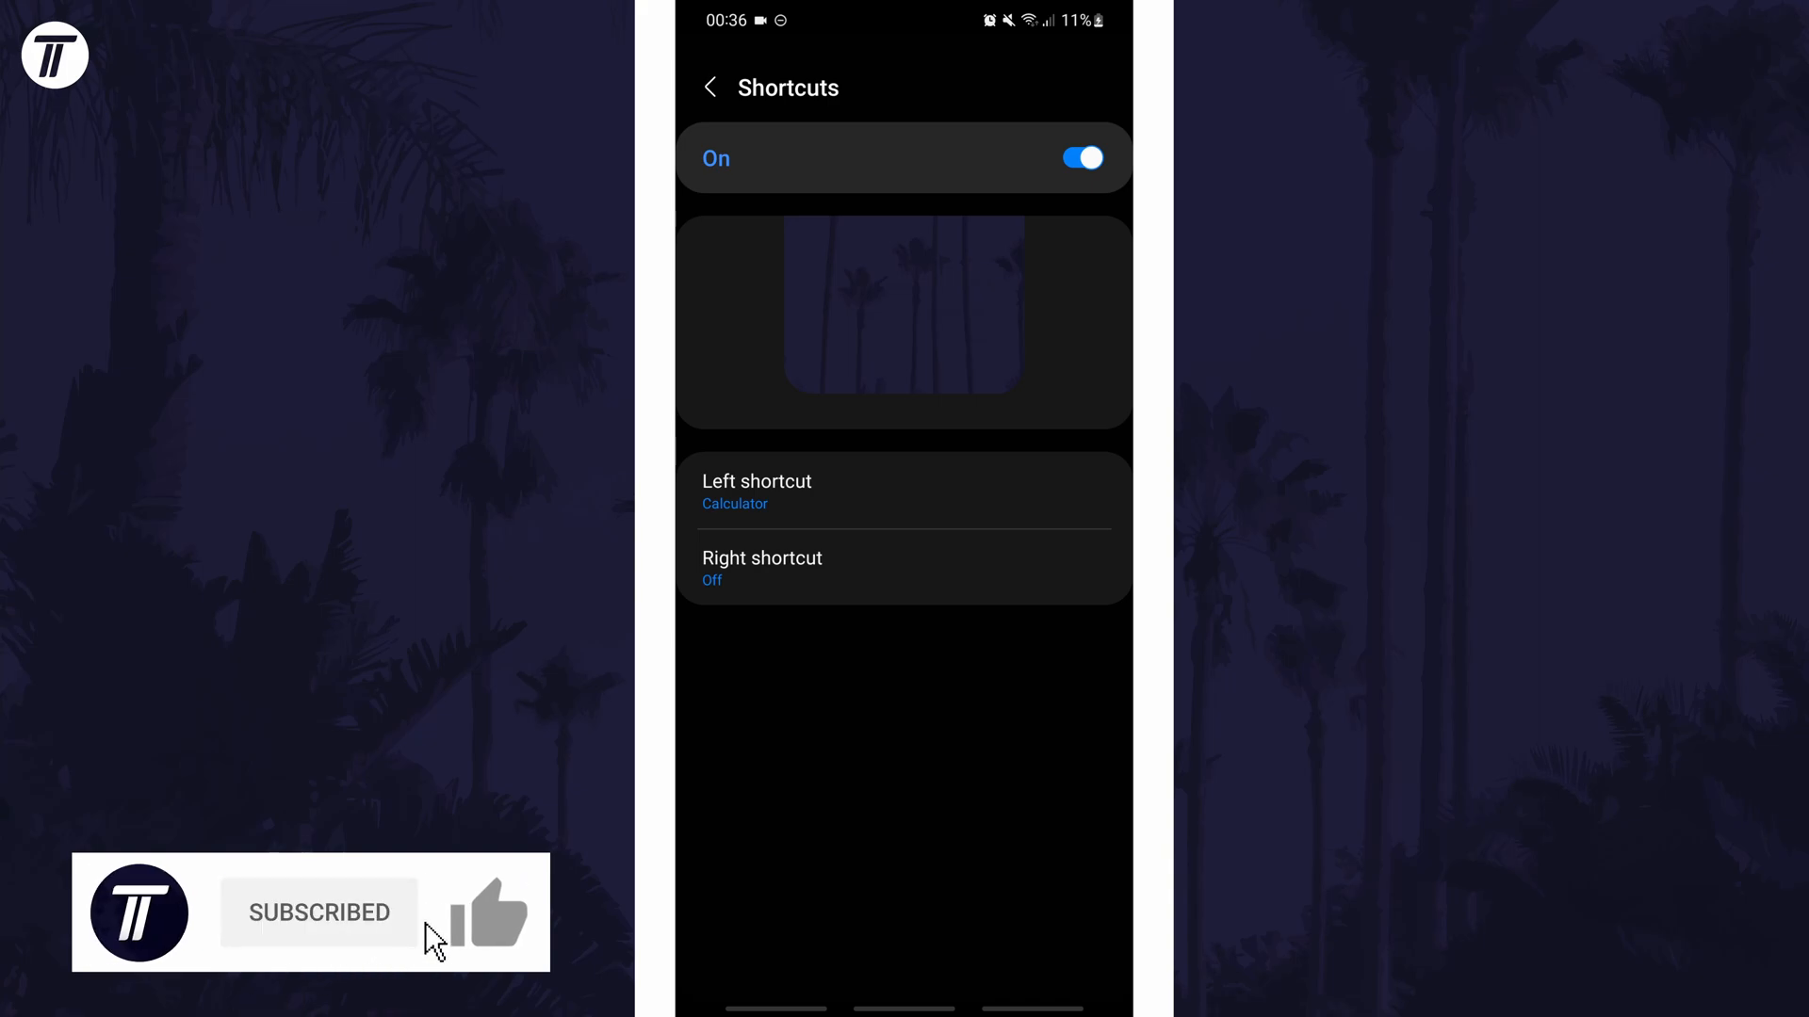